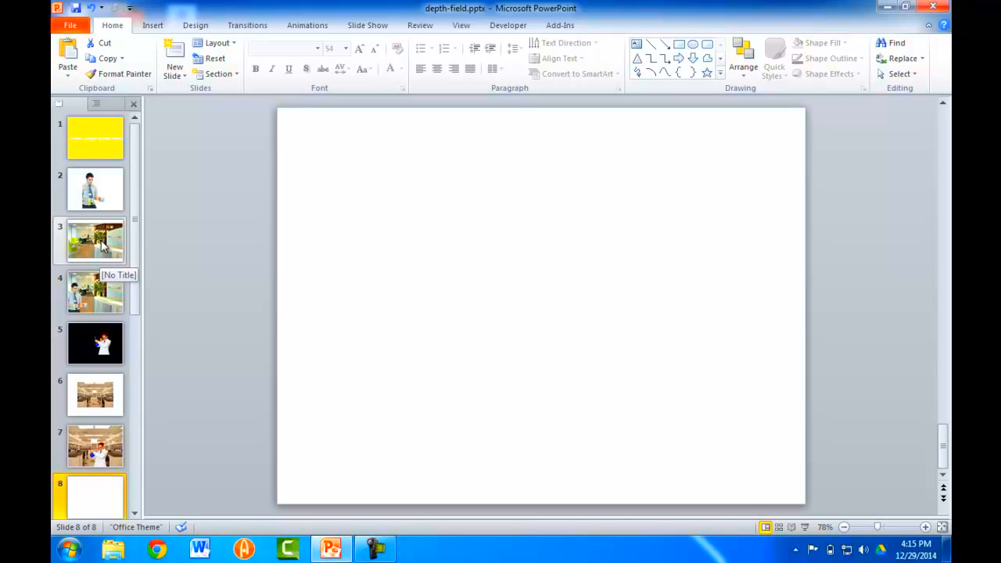
# - Paste the office reception photo onto slide 8 so it covers the whole slide
pyautogui.click(94, 241)
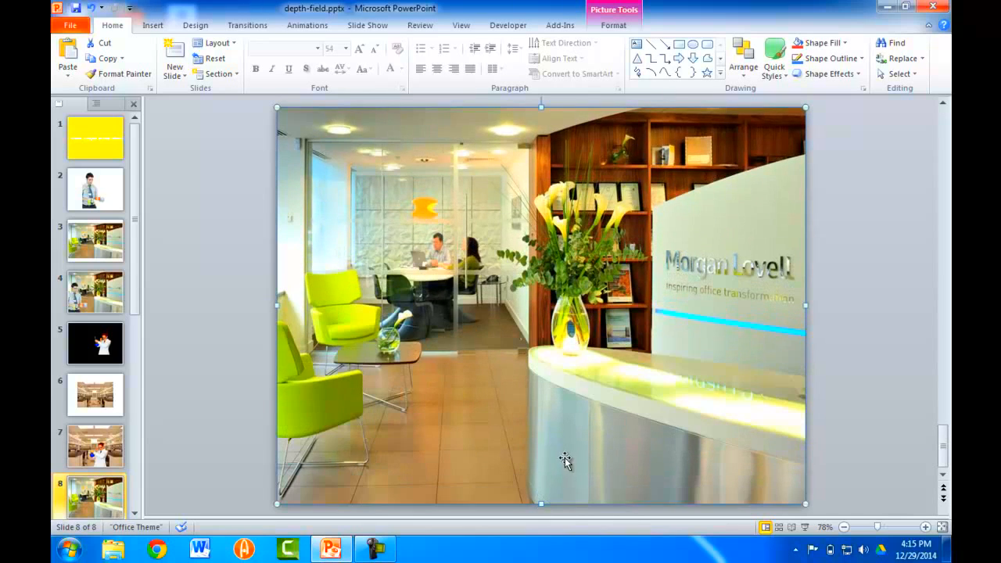
pyautogui.click(94, 188)
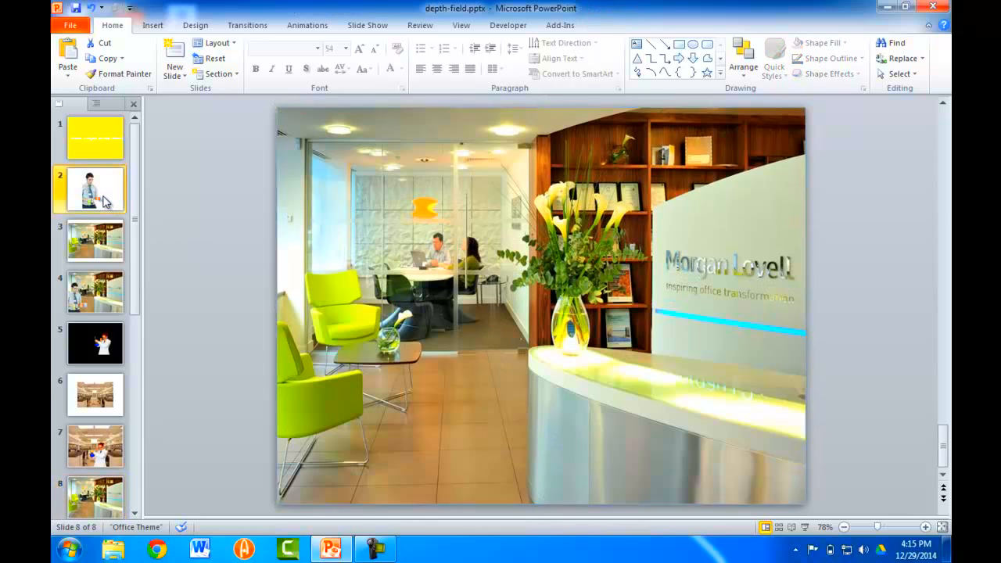
# - Go to slide 2 showing the cut-out man holding three mugs
pyautogui.click(94, 189)
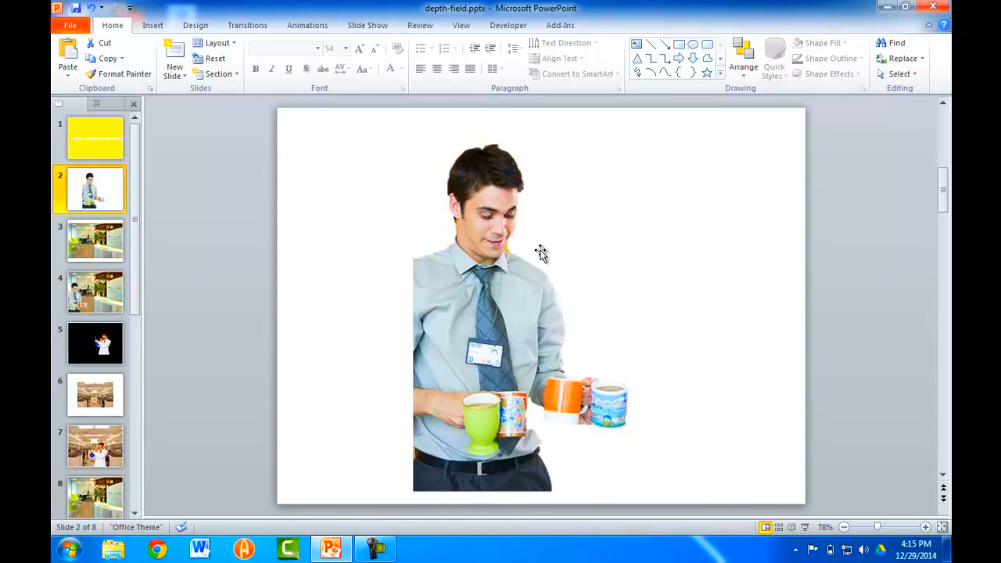
pyautogui.moveTo(547, 235)
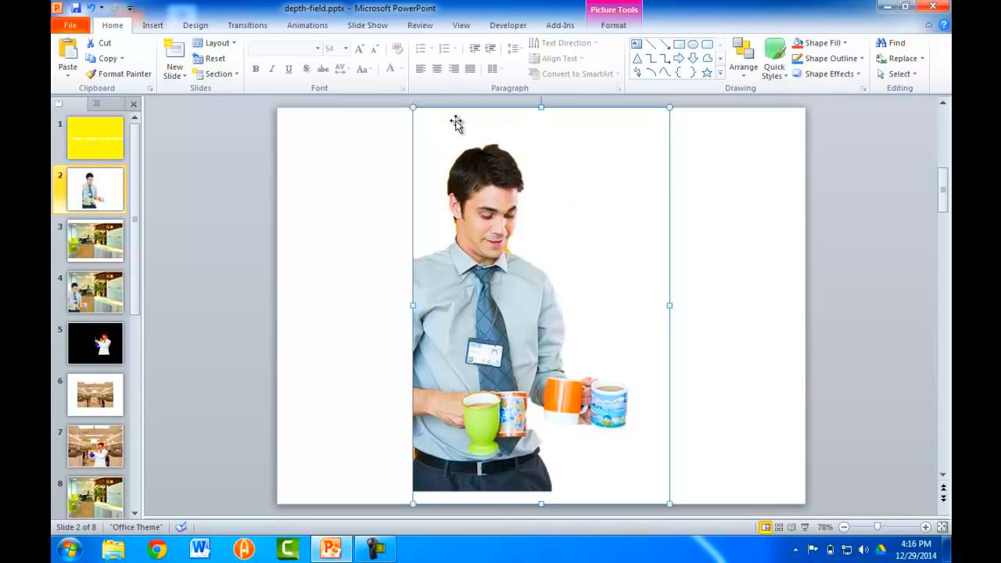
pyautogui.moveTo(605, 139)
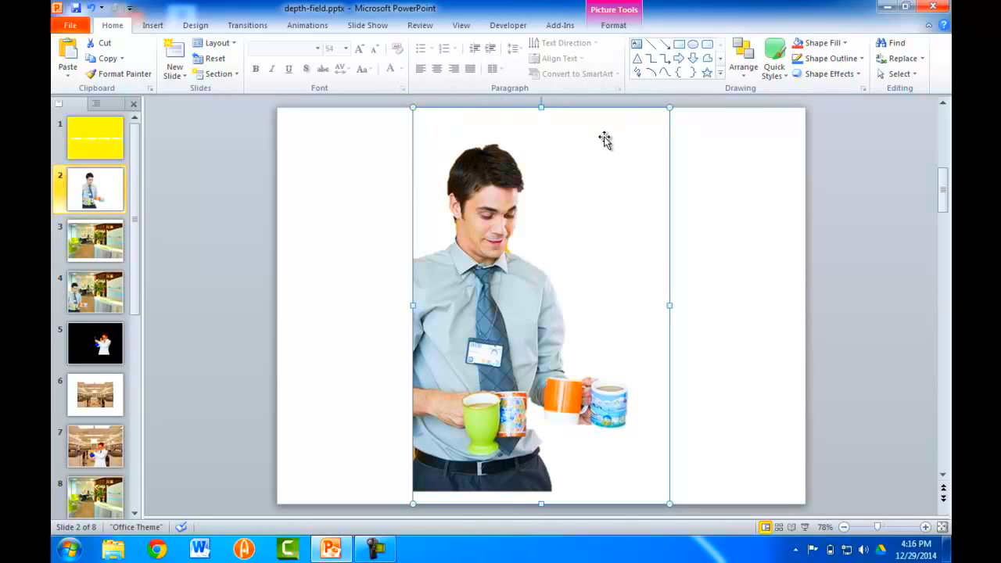
pyautogui.moveTo(539, 447)
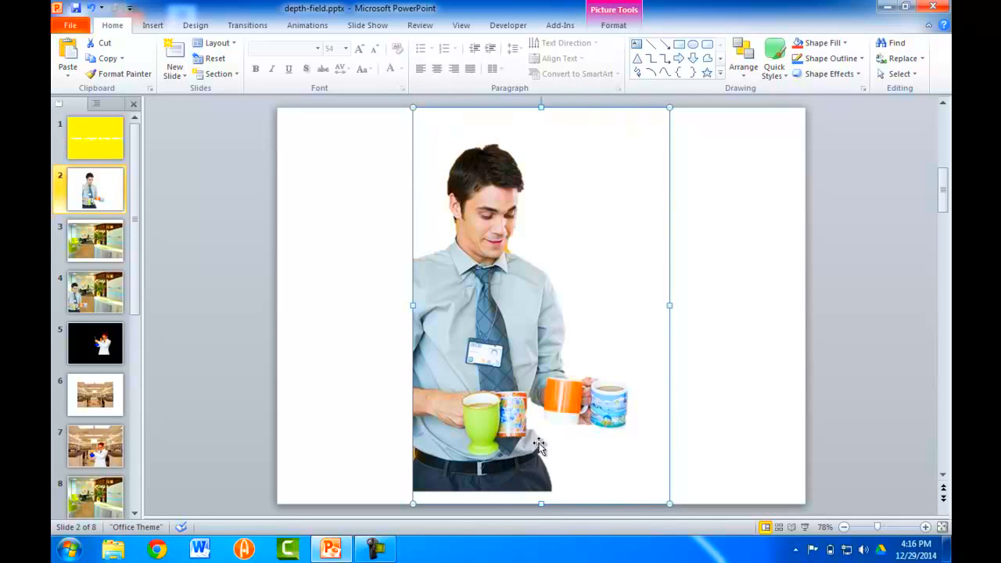
pyautogui.moveTo(587, 169)
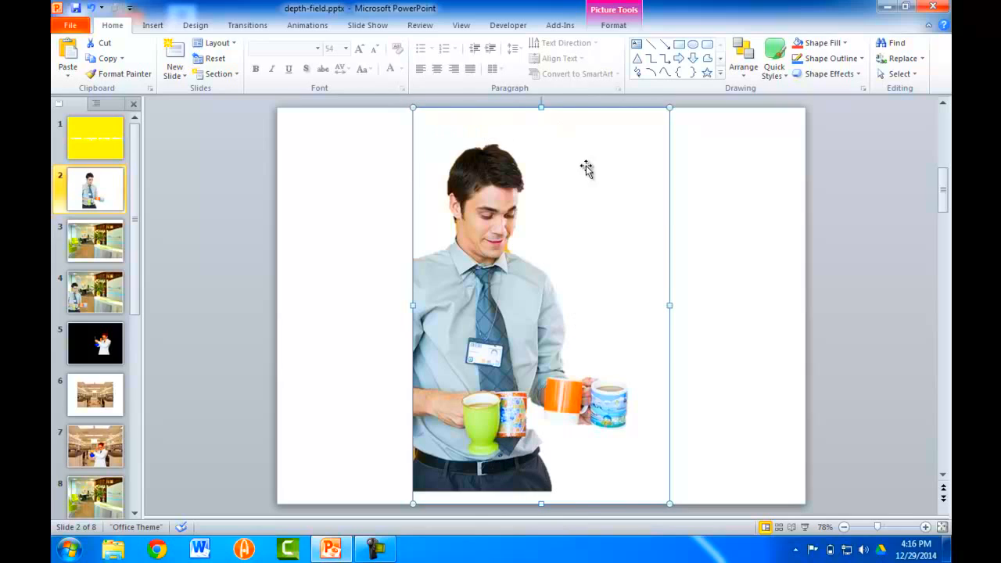
pyautogui.moveTo(482, 251)
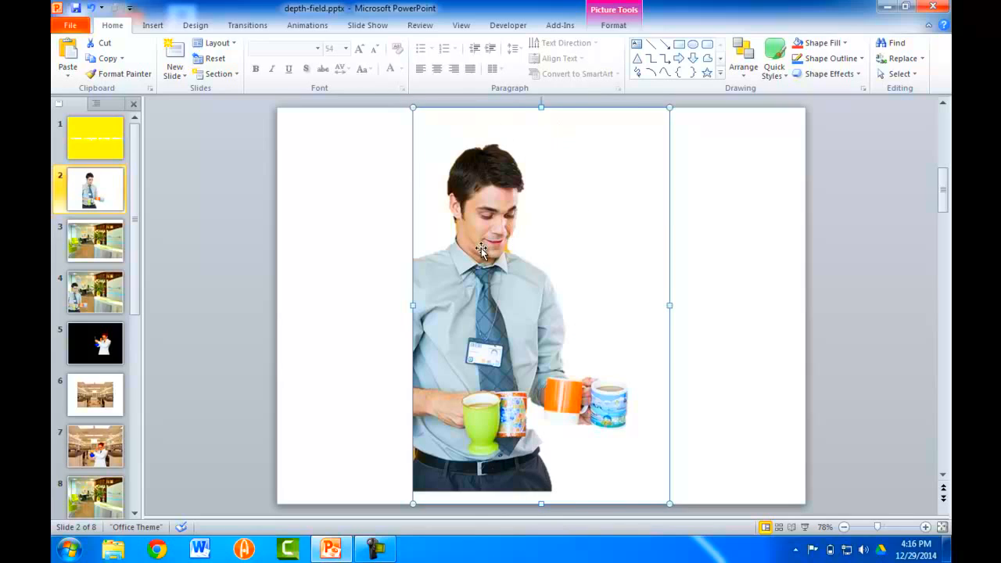
pyautogui.moveTo(582, 203)
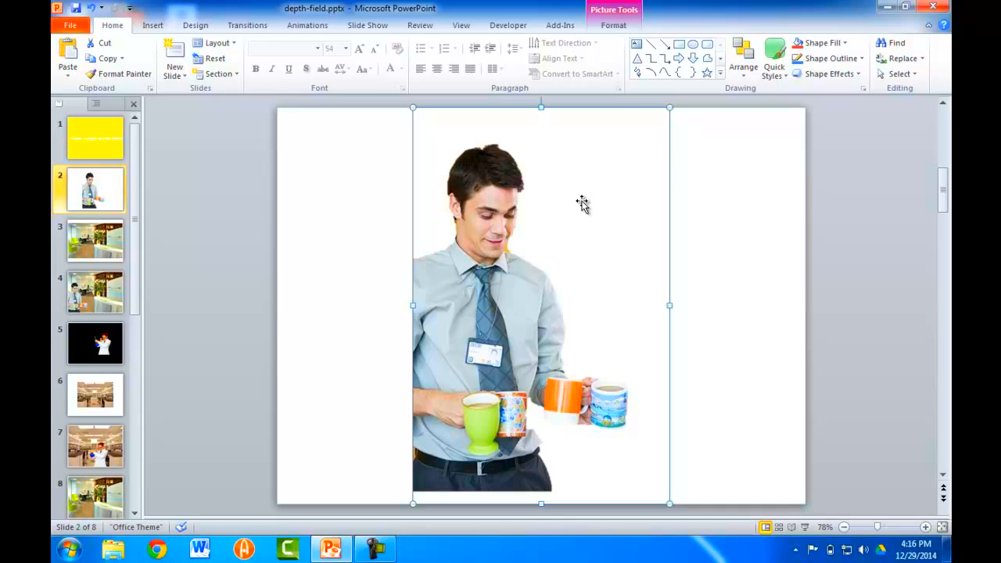
pyautogui.moveTo(116, 403)
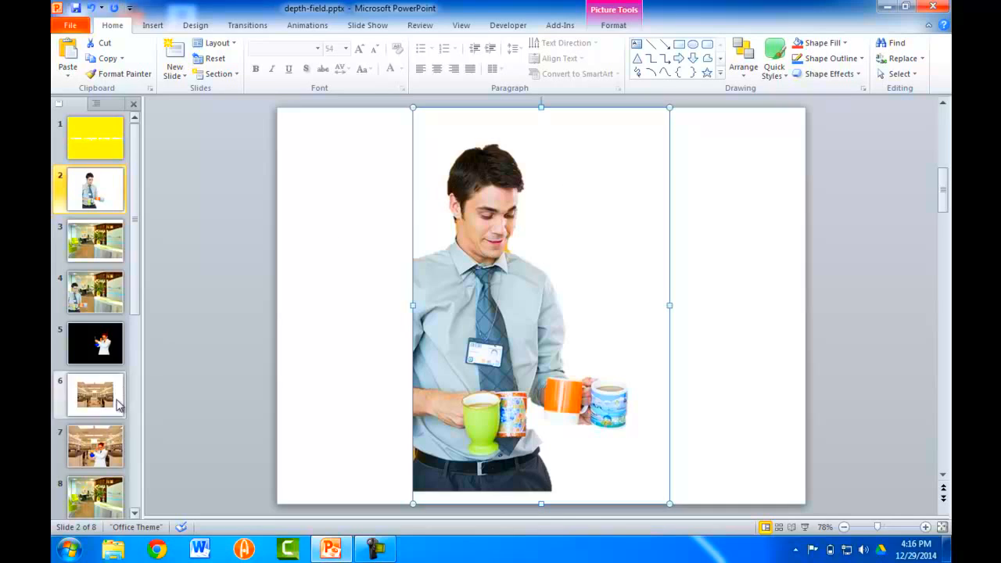
# - Return to slide 8 and paste the cut-out man over the office photo, toward the left
pyautogui.click(94, 498)
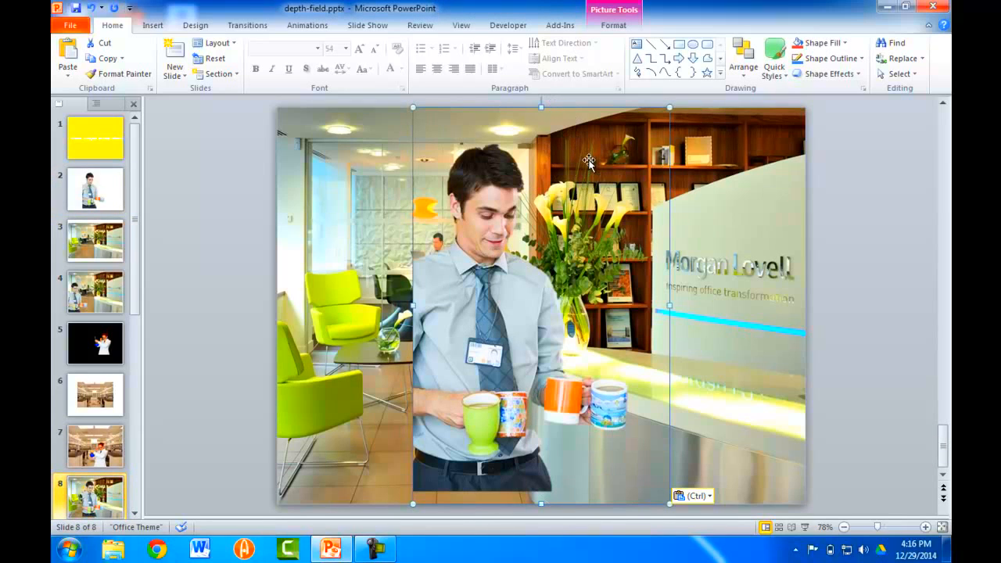
pyautogui.moveTo(523, 155)
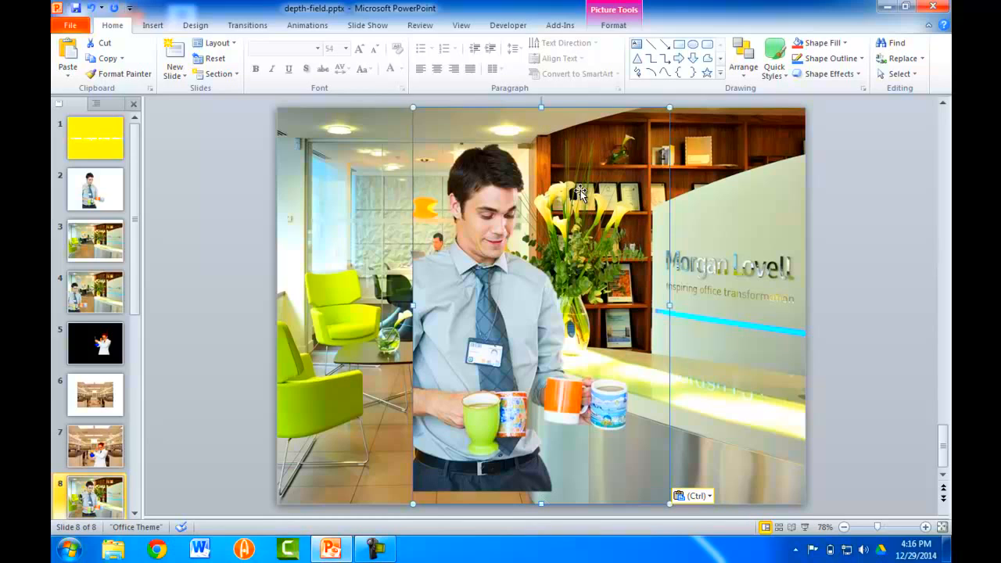
pyautogui.moveTo(576, 147)
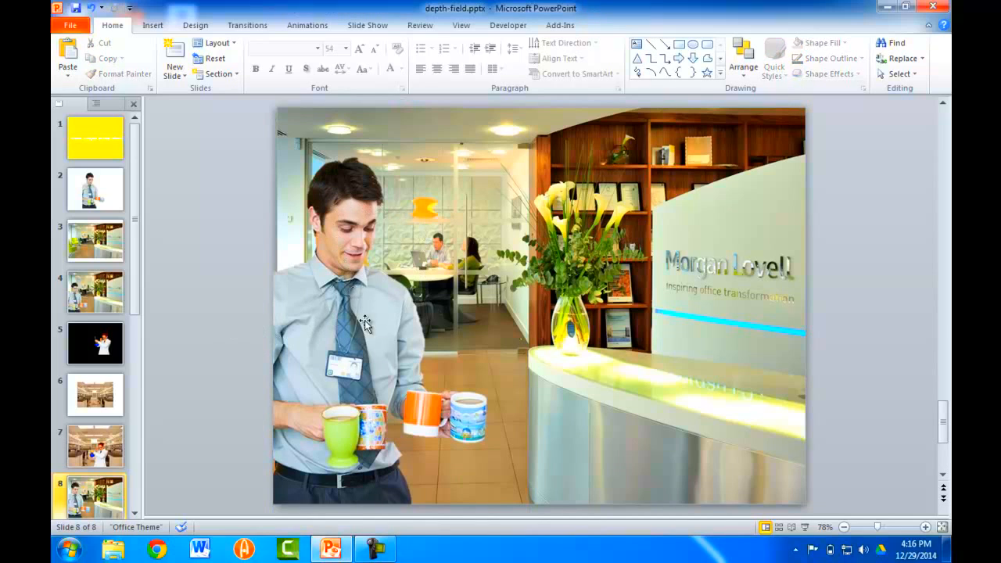
pyautogui.moveTo(466, 285)
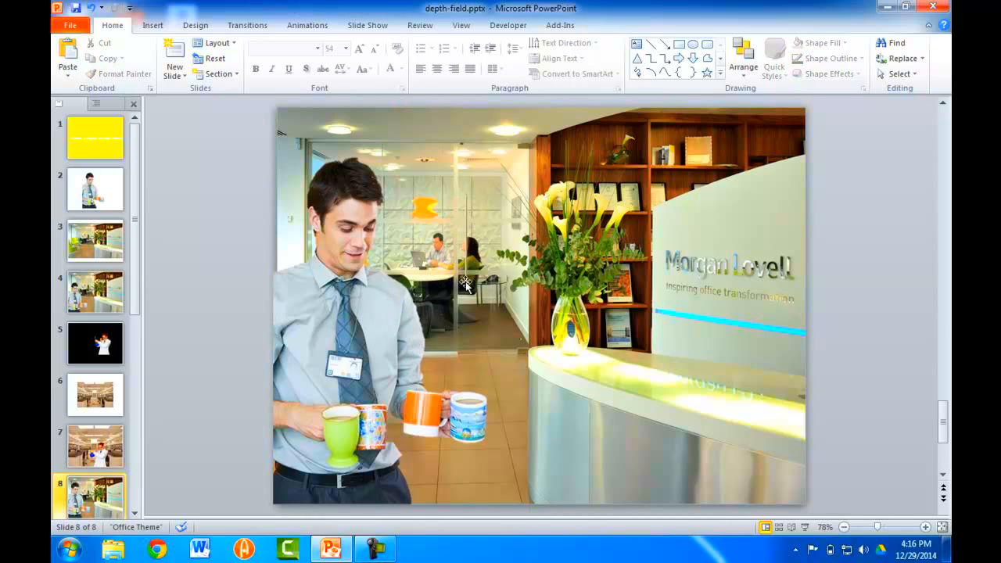
pyautogui.moveTo(485, 233)
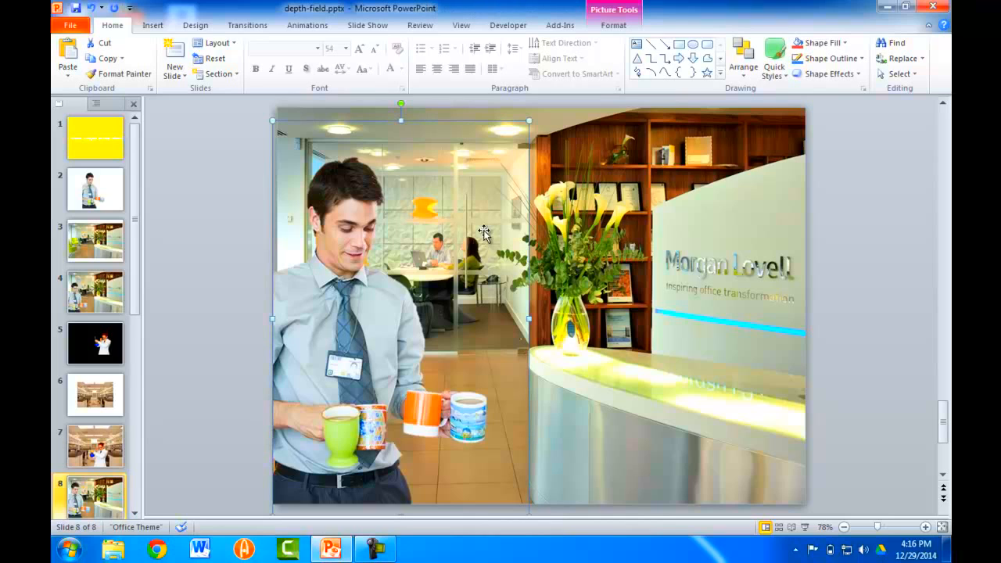
pyautogui.moveTo(576, 149)
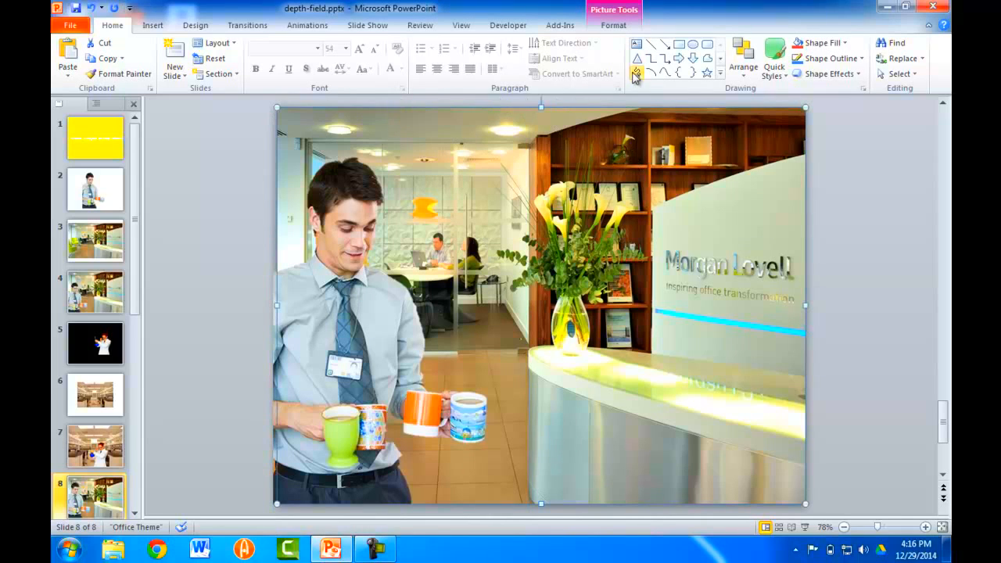
# - Apply the Blur artistic effect to the office background photo on slide 8
pyautogui.click(613, 26)
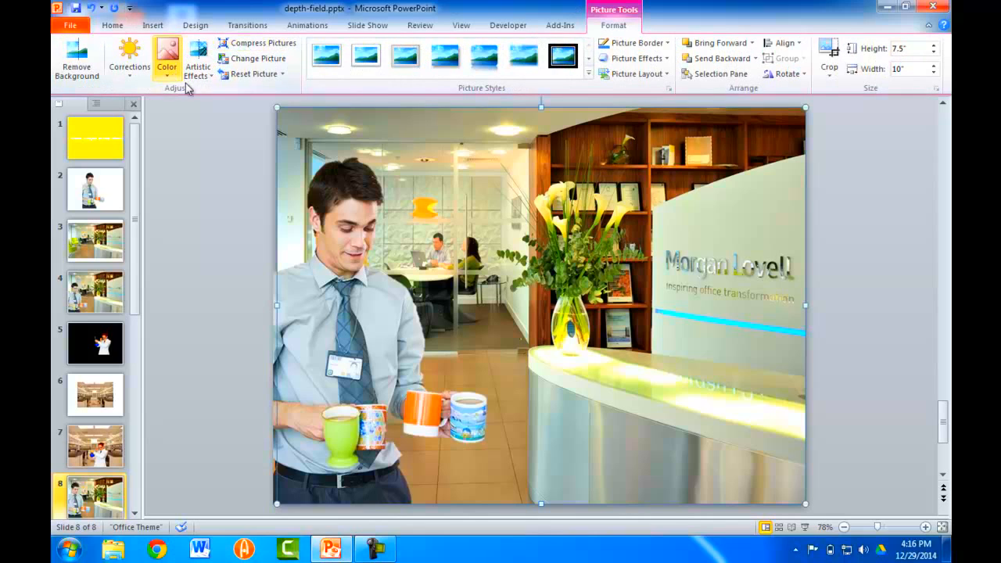
pyautogui.click(197, 57)
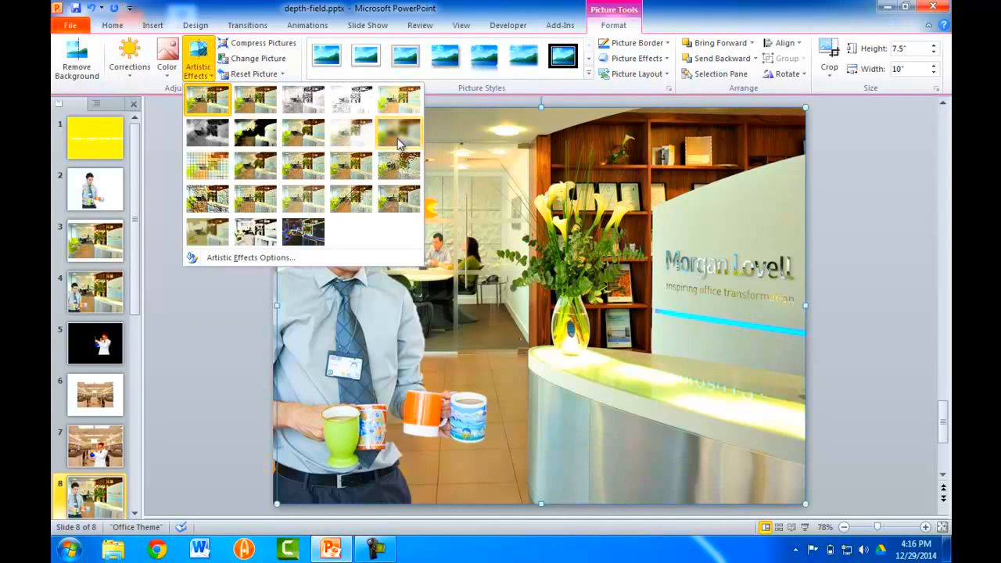
pyautogui.moveTo(399, 133)
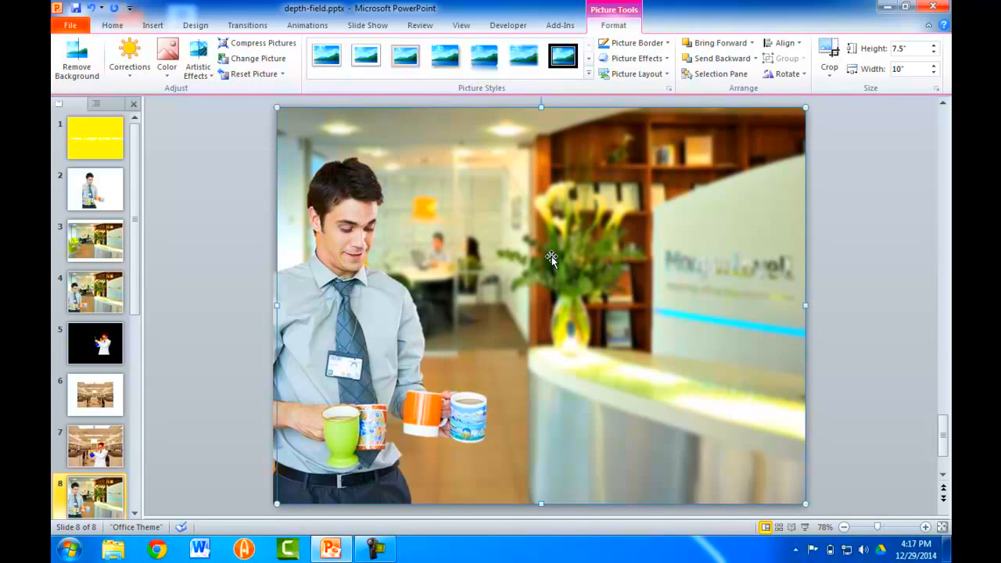
pyautogui.moveTo(493, 226)
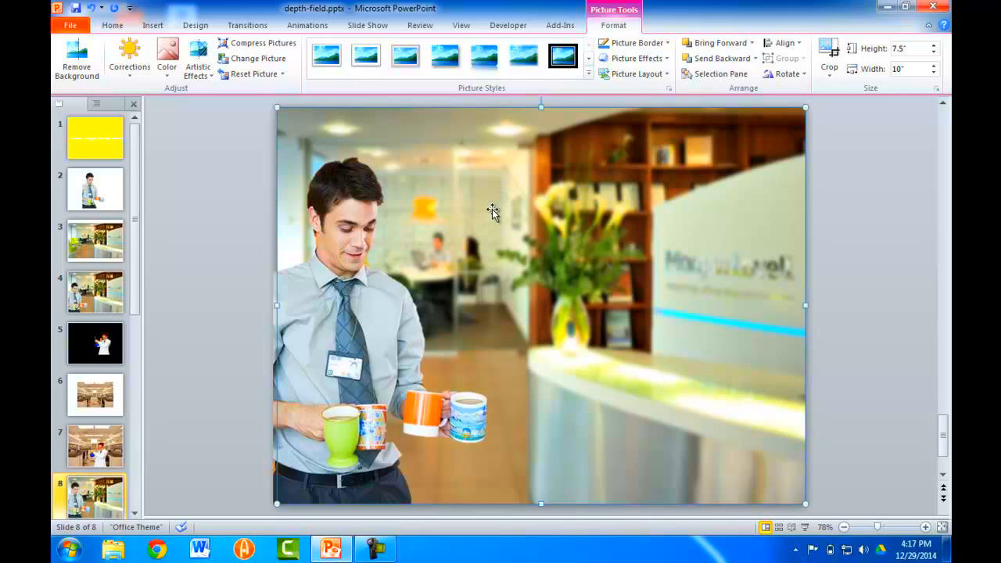
pyautogui.click(197, 60)
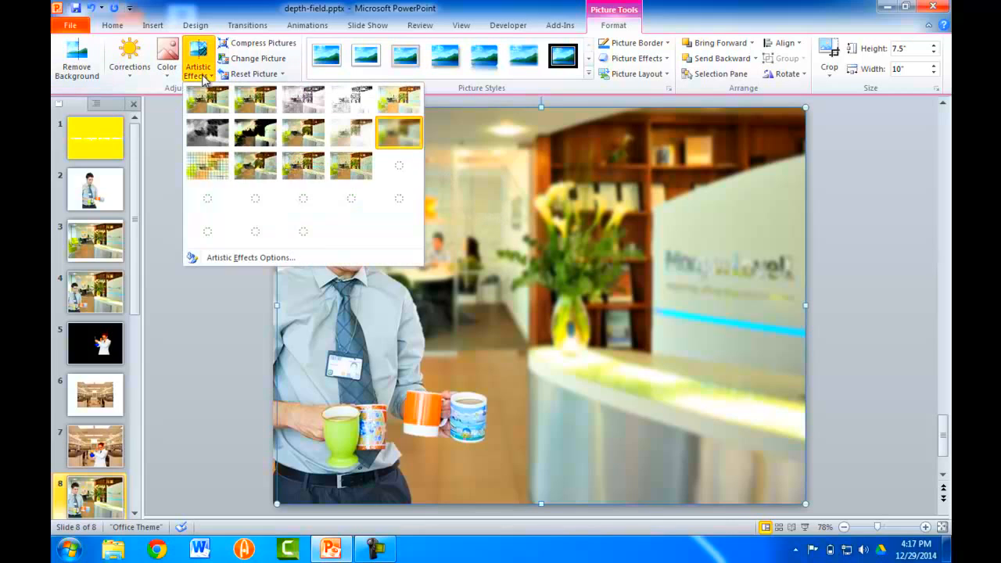
pyautogui.moveTo(261, 257)
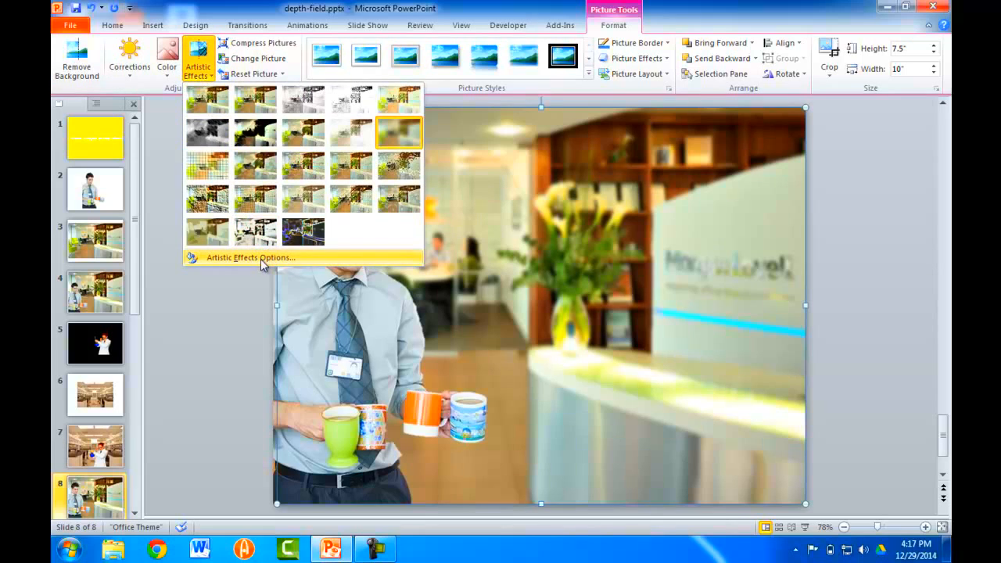
# - Adjust the blur radius in Artistic Effects Options to a smaller value and close the dialog
pyautogui.click(251, 256)
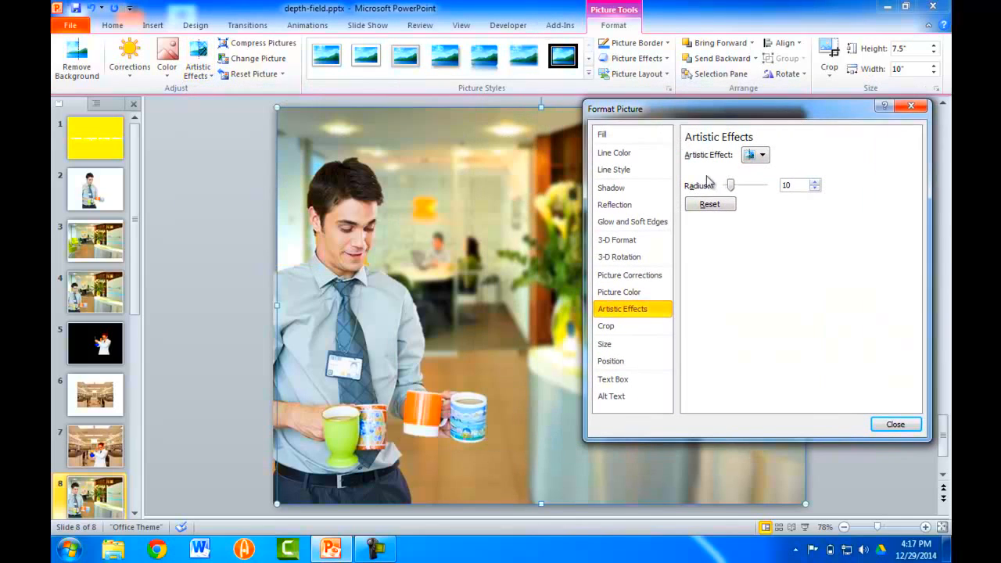
pyautogui.click(764, 155)
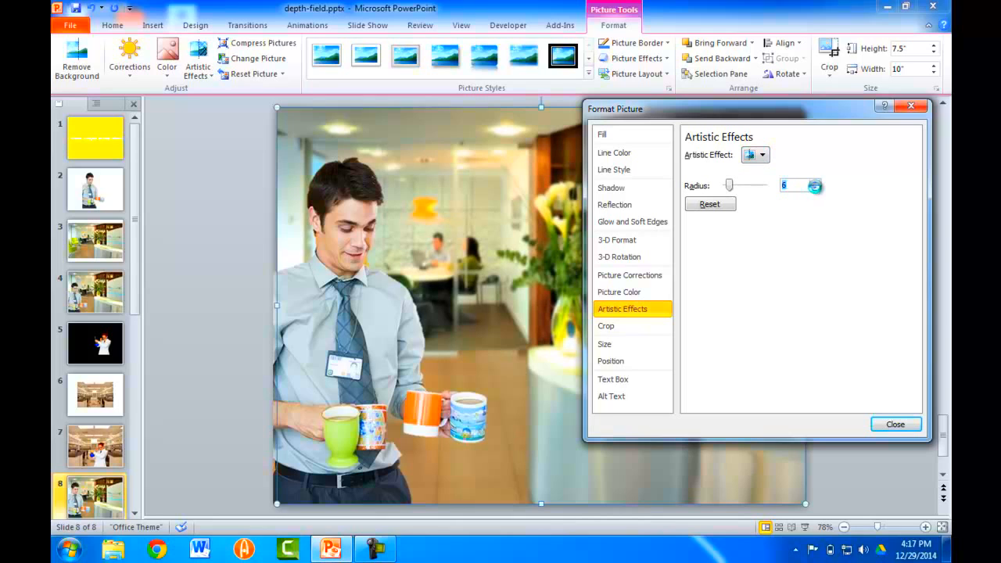
pyautogui.click(817, 191)
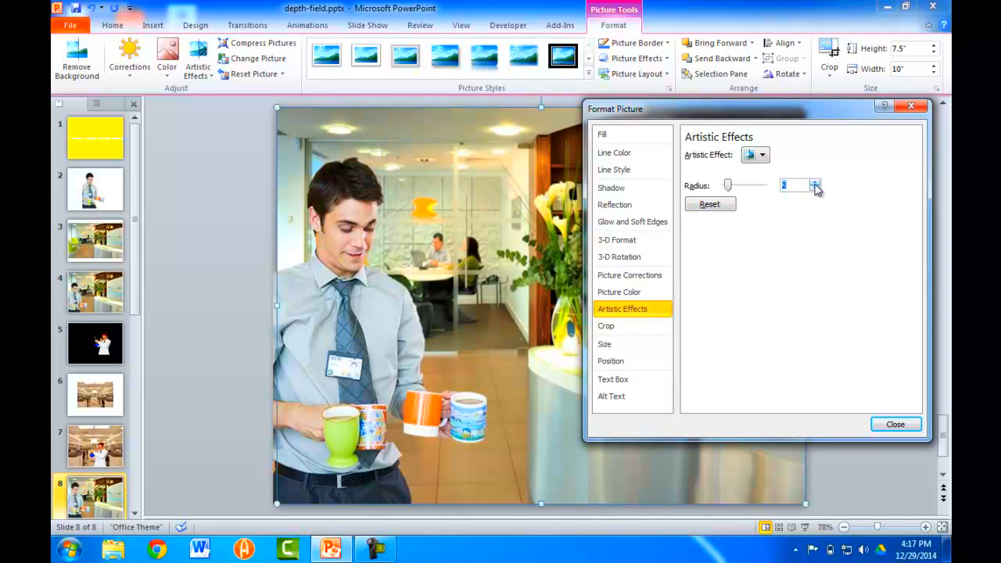
pyautogui.click(815, 181)
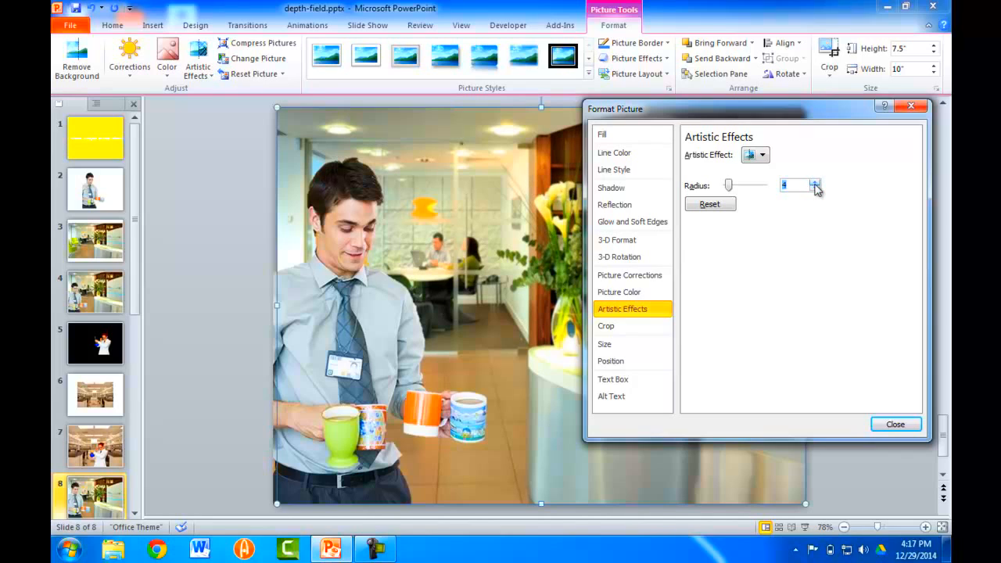
pyautogui.click(815, 181)
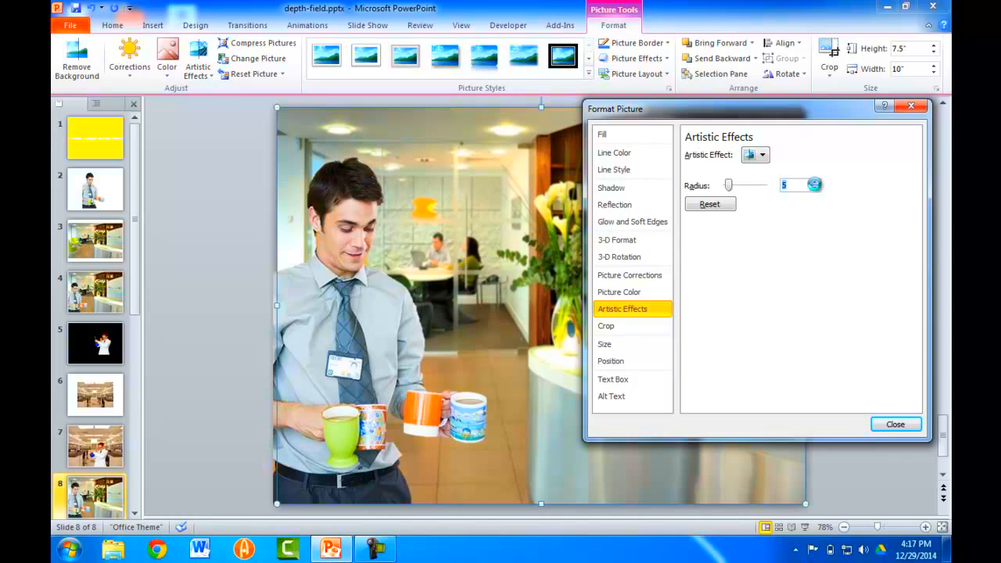
pyautogui.click(815, 182)
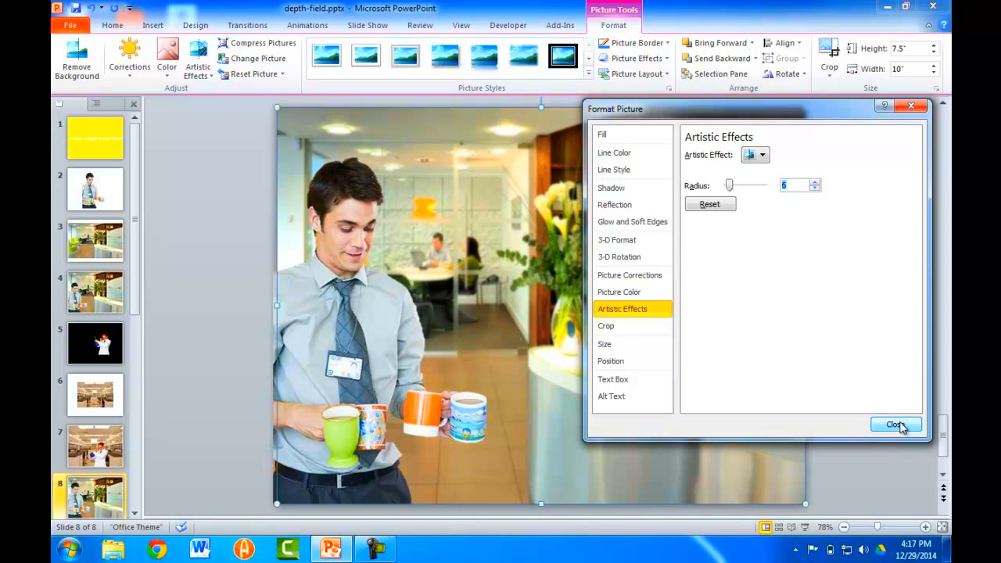
pyautogui.click(895, 425)
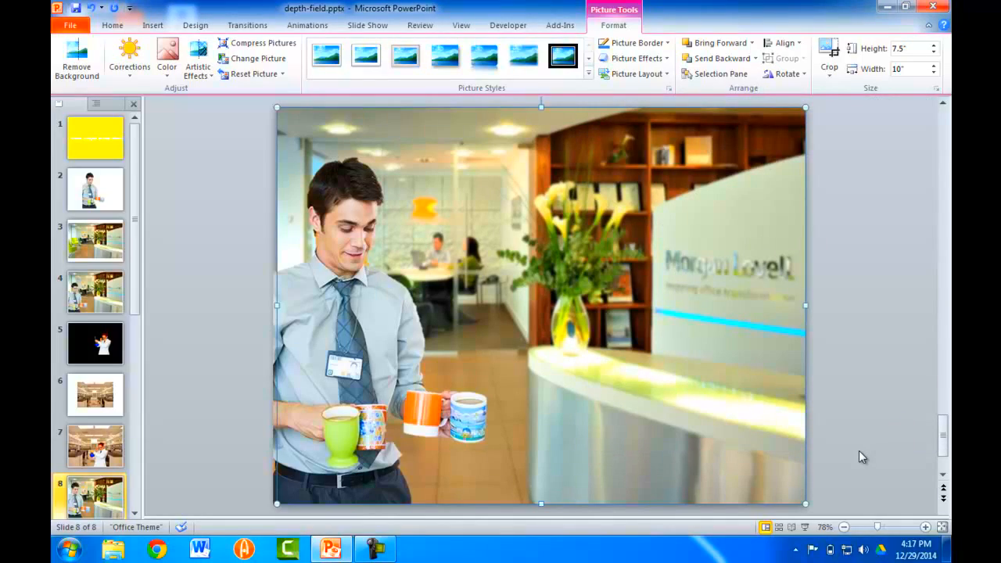
pyautogui.moveTo(807, 513)
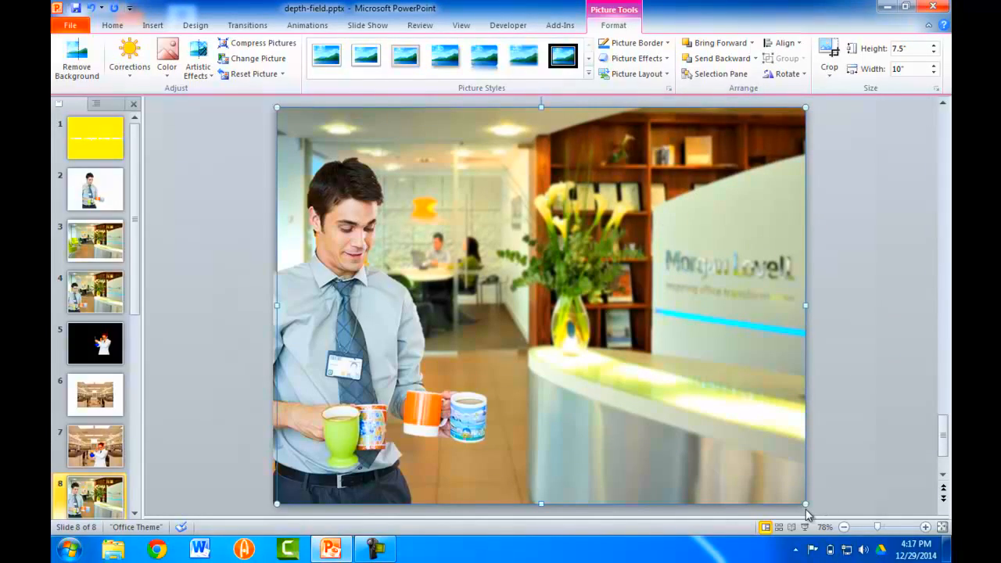